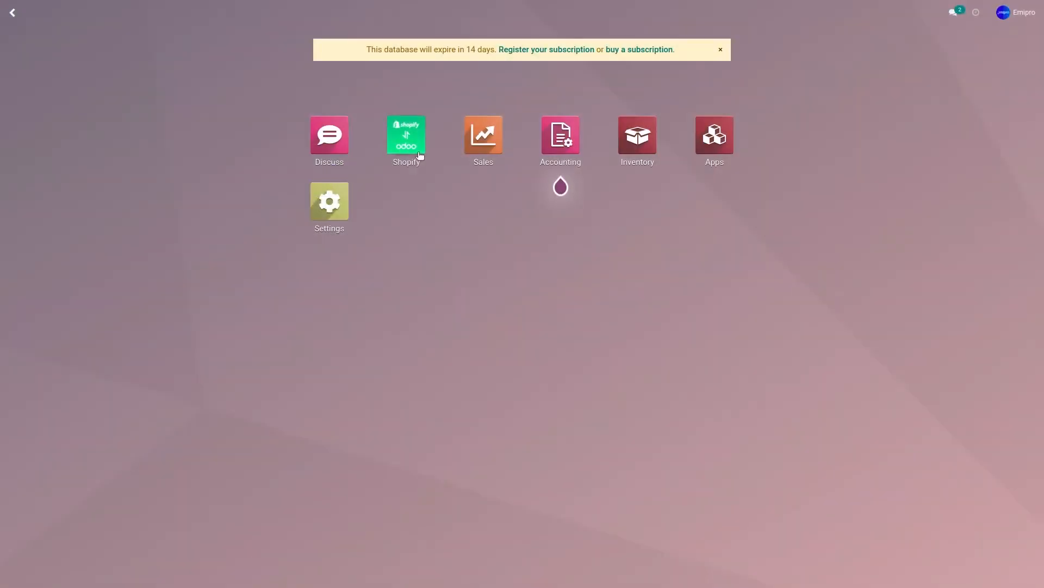
# Step: Open Shopify order #1056 and review its completed delivery WH/OUT/00032
pyautogui.click(406, 134)
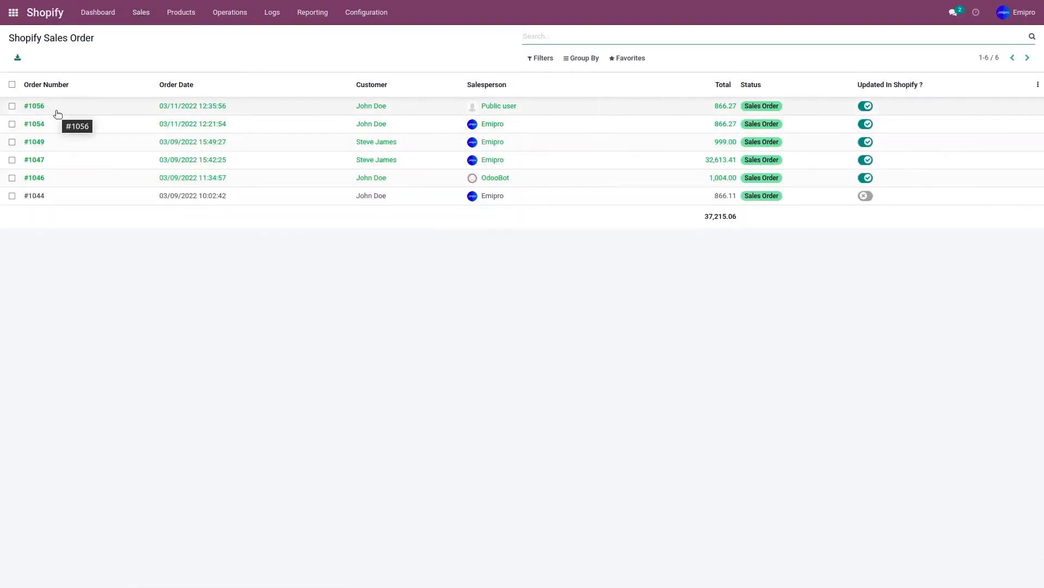
pyautogui.click(34, 106)
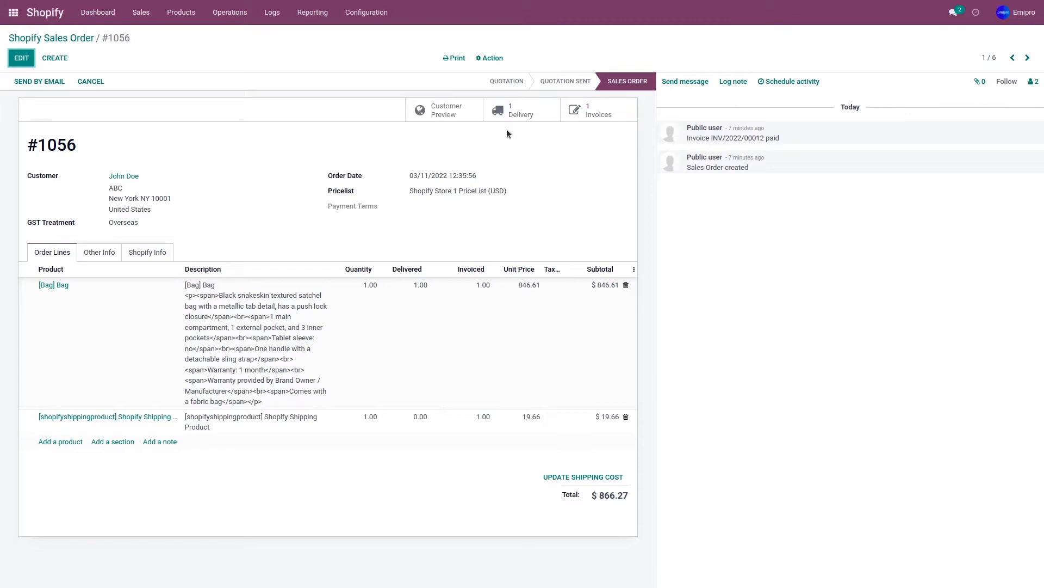
pyautogui.click(521, 110)
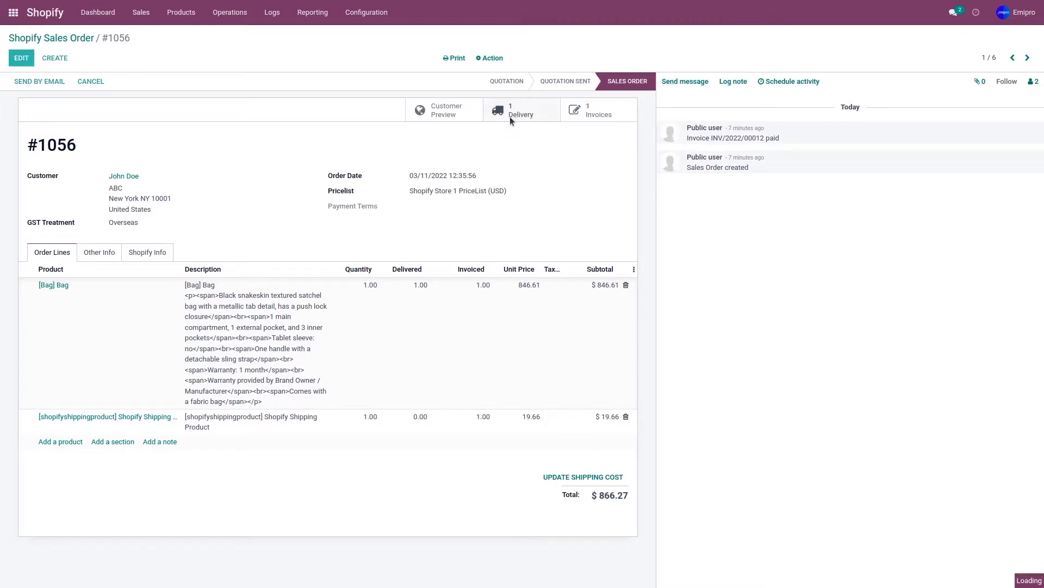
pyautogui.click(521, 111)
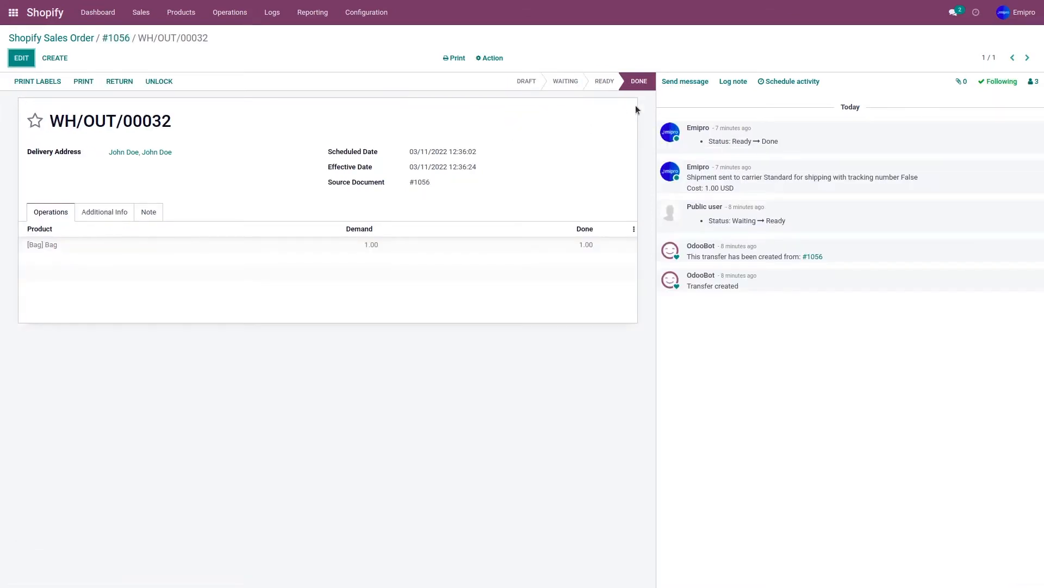
pyautogui.moveTo(115, 38)
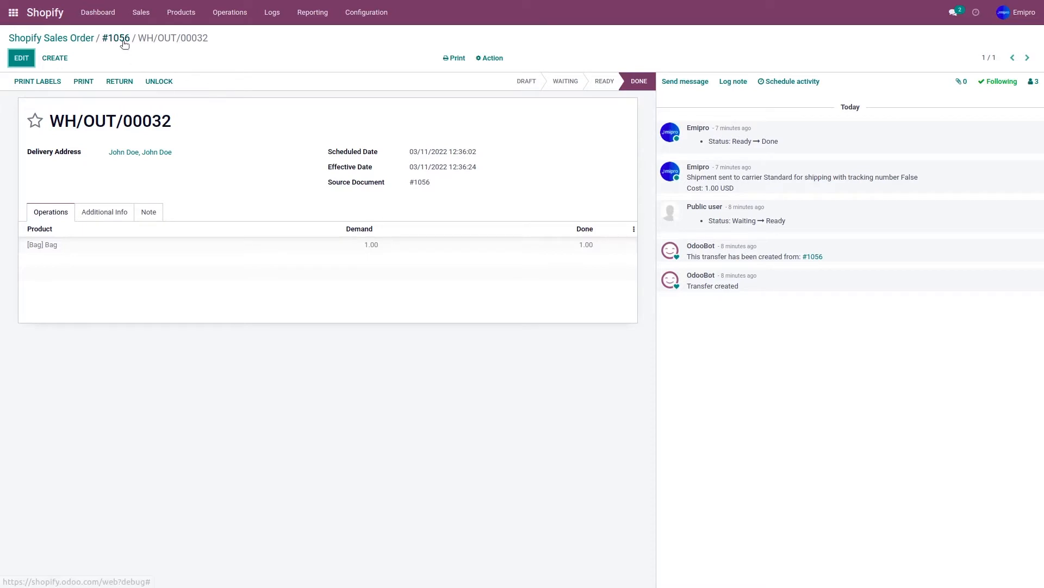
# Step: Return to order #1056 and view its fully paid invoice INV/2022/00012
pyautogui.click(116, 38)
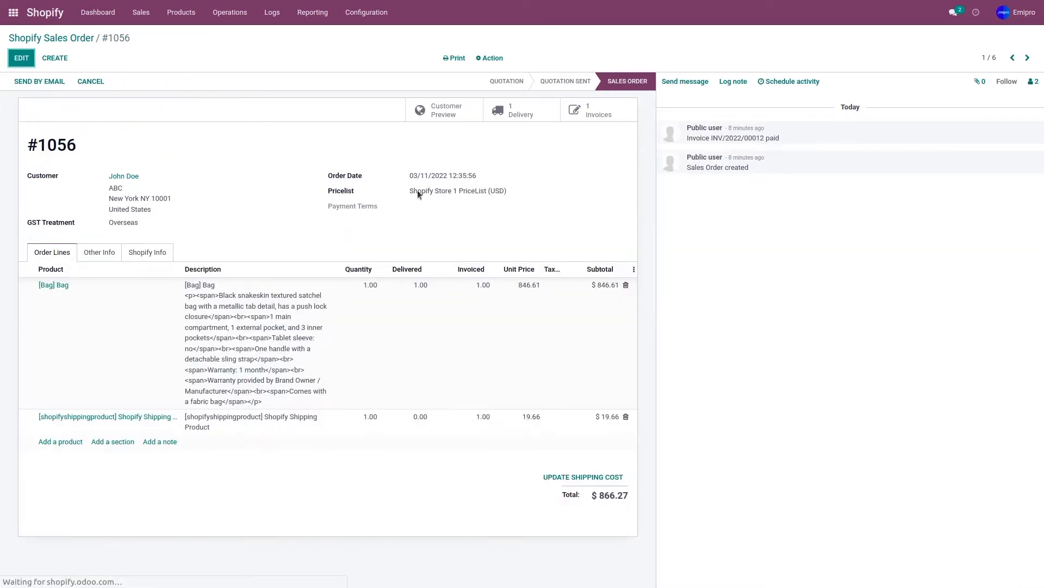
pyautogui.click(596, 110)
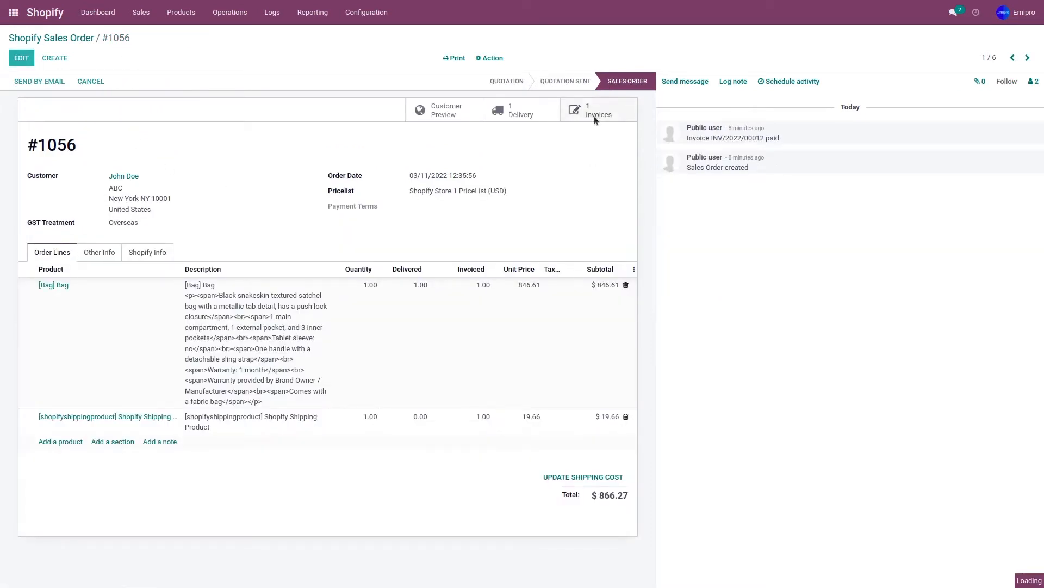
pyautogui.click(597, 110)
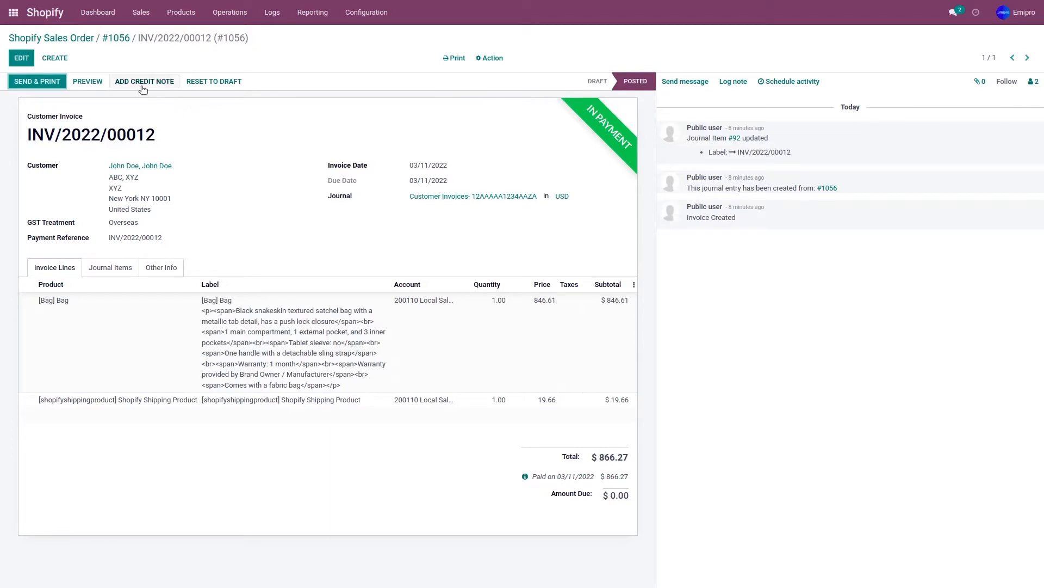
# Step: Reverse INV/2022/00012 into a draft $866.27 credit note with reason 'Damage'
pyautogui.click(143, 81)
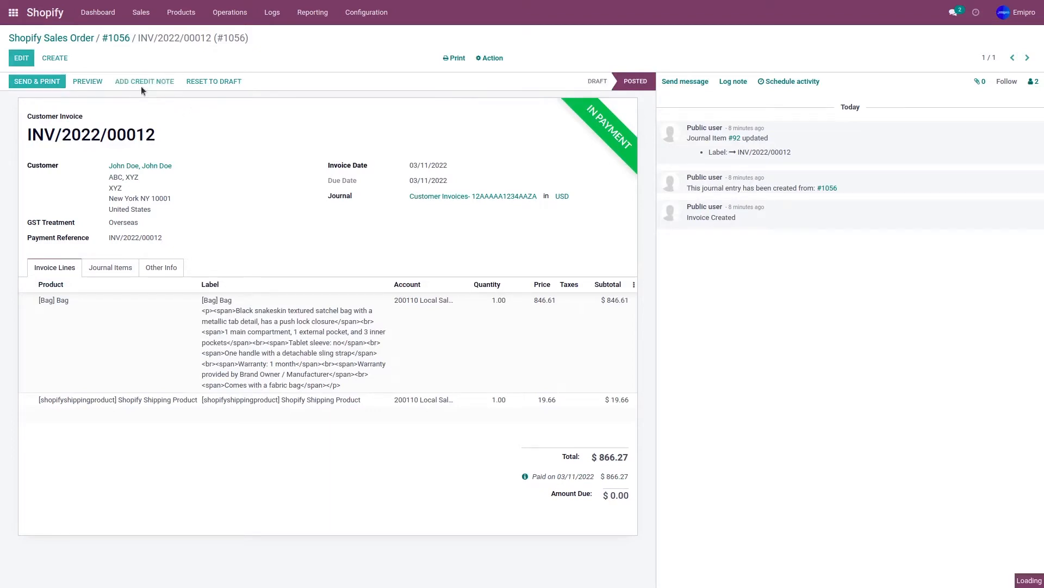
pyautogui.click(143, 82)
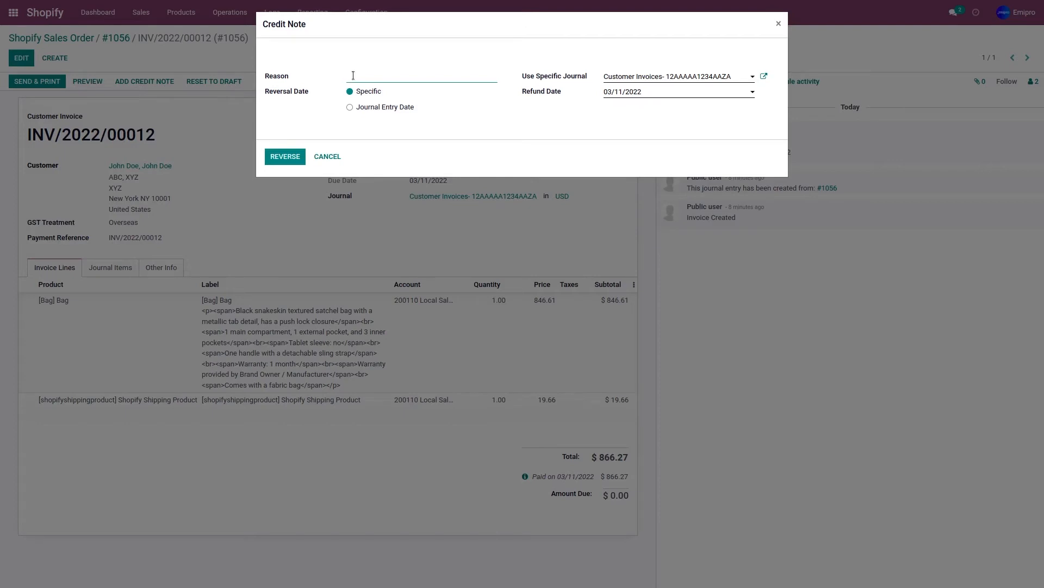
pyautogui.write('Damage')
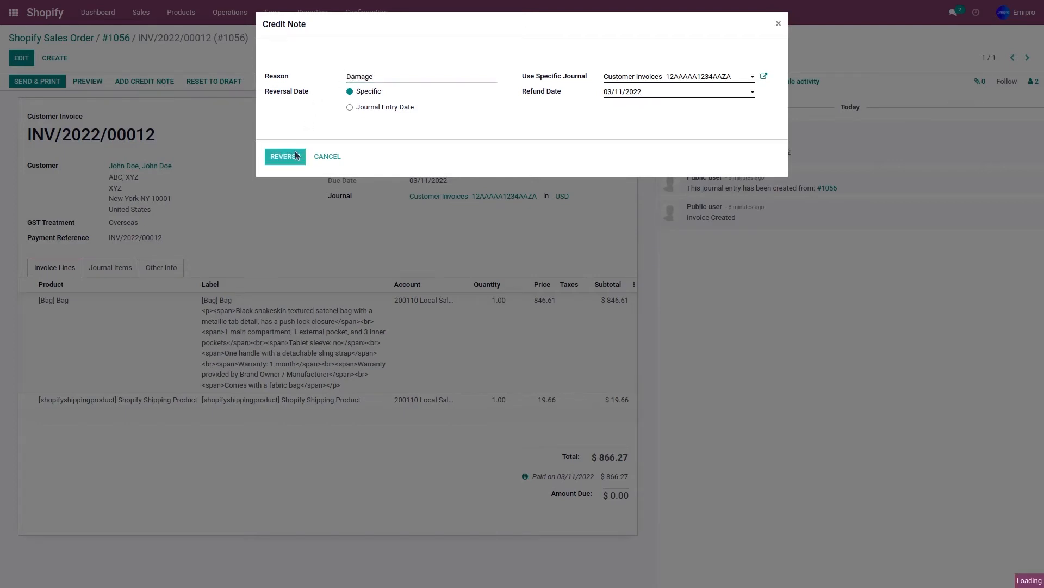
pyautogui.click(284, 156)
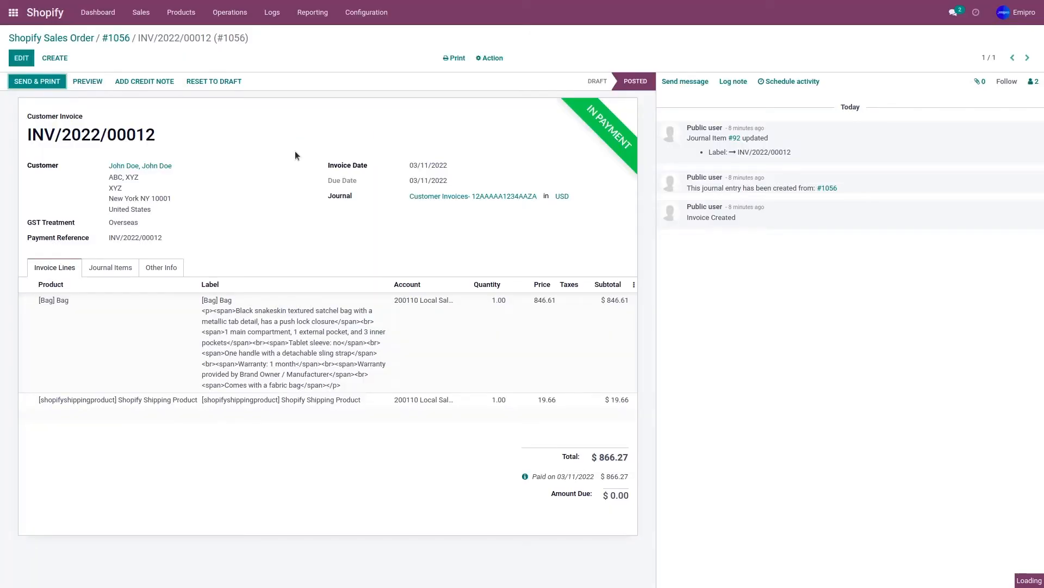
pyautogui.click(144, 80)
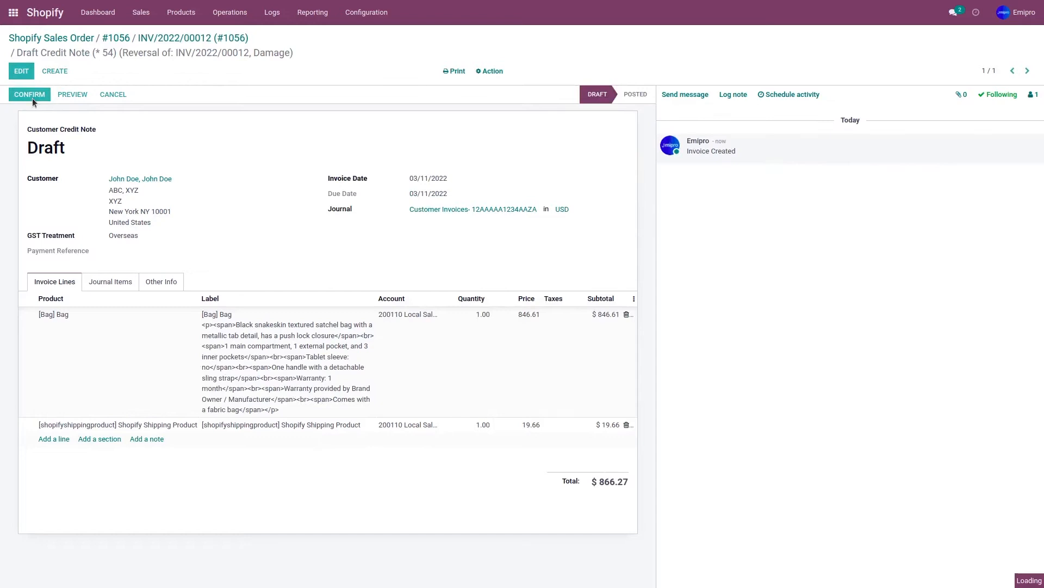
# Step: Post credit note RINV/2022/00003 and register its $866.27 payment via the Bank journal
pyautogui.click(29, 94)
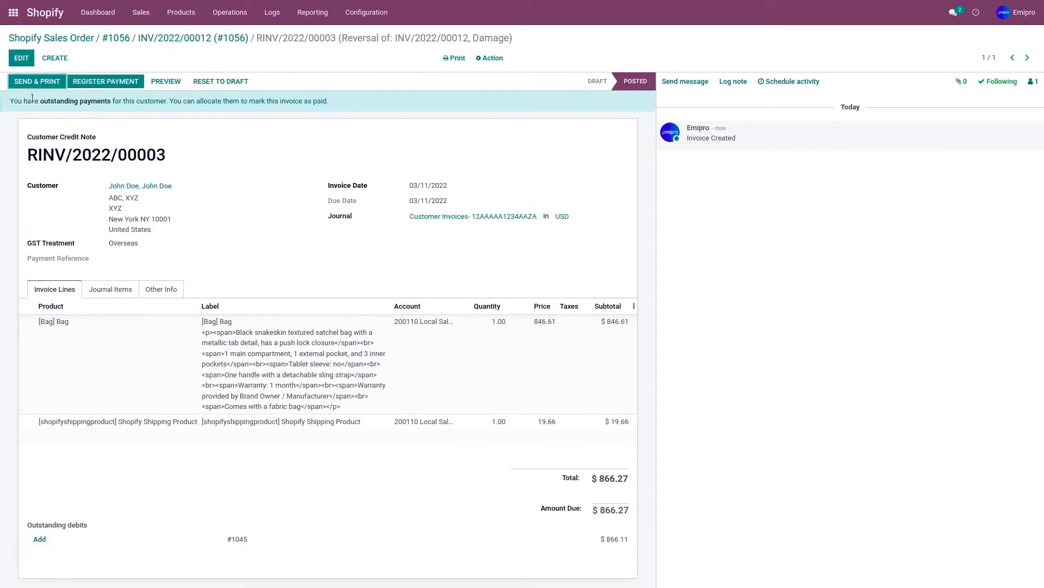
pyautogui.click(104, 81)
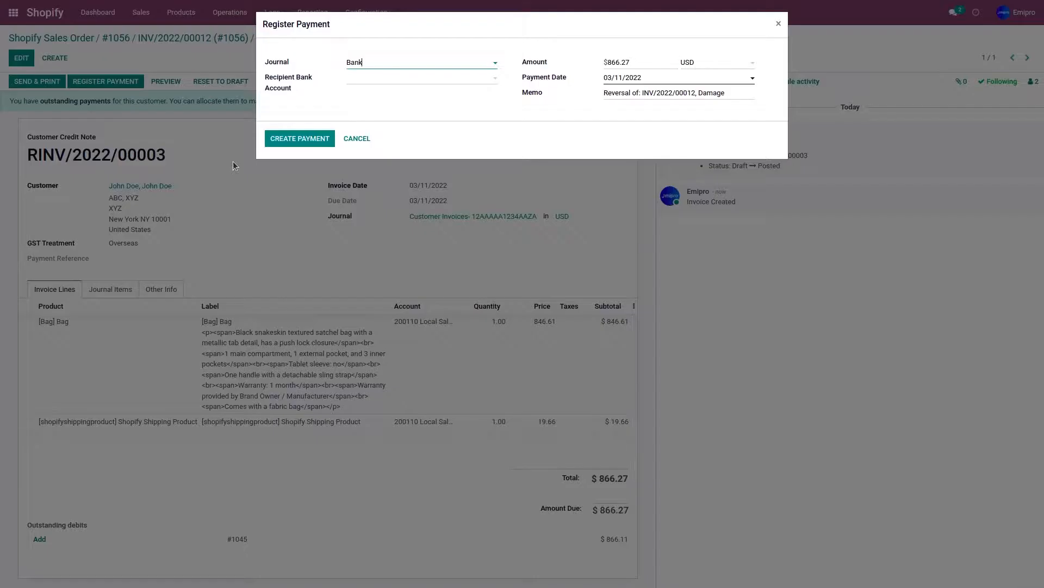
pyautogui.click(299, 139)
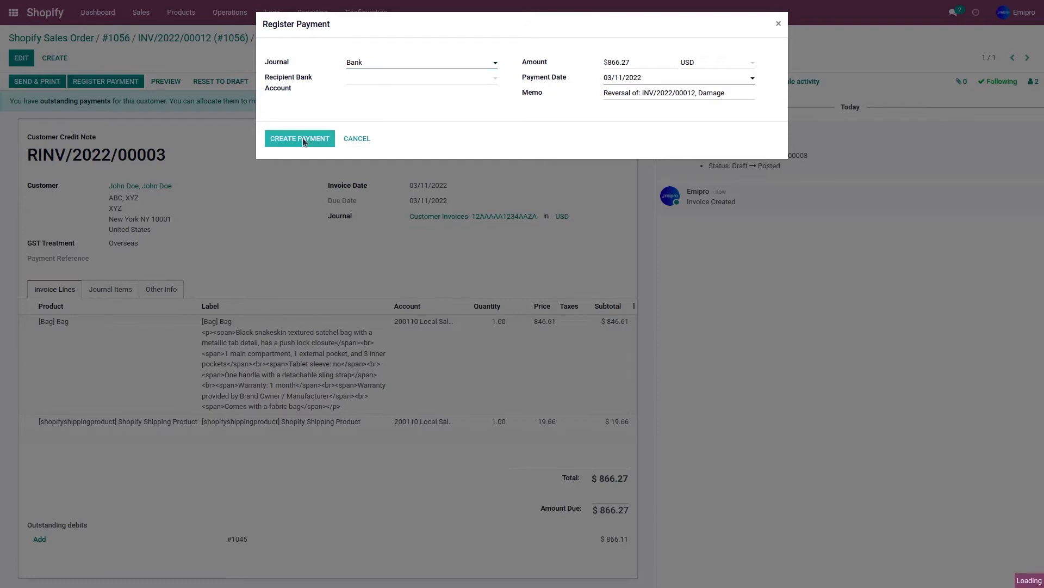
pyautogui.click(299, 139)
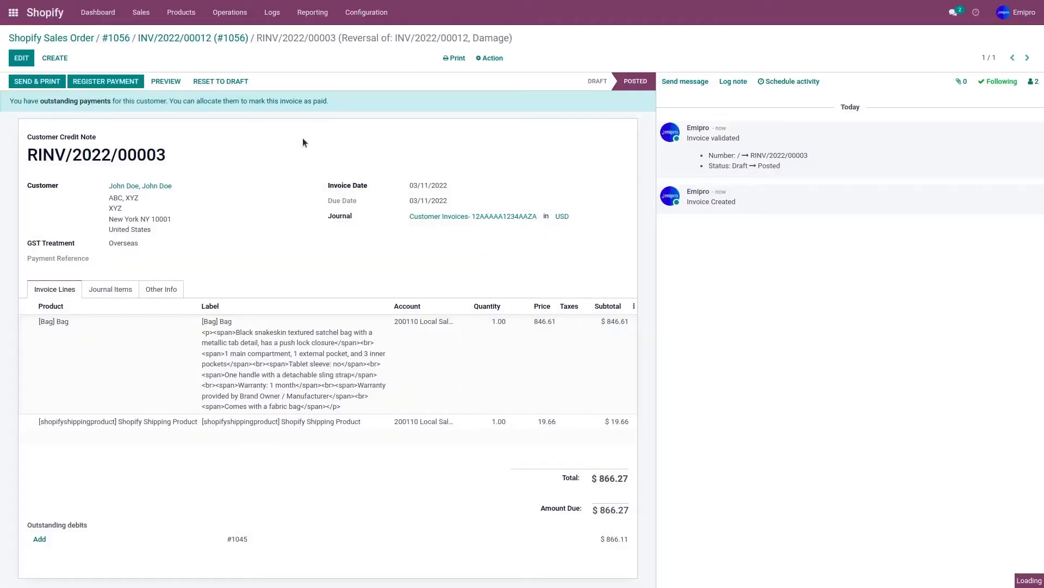
pyautogui.click(105, 80)
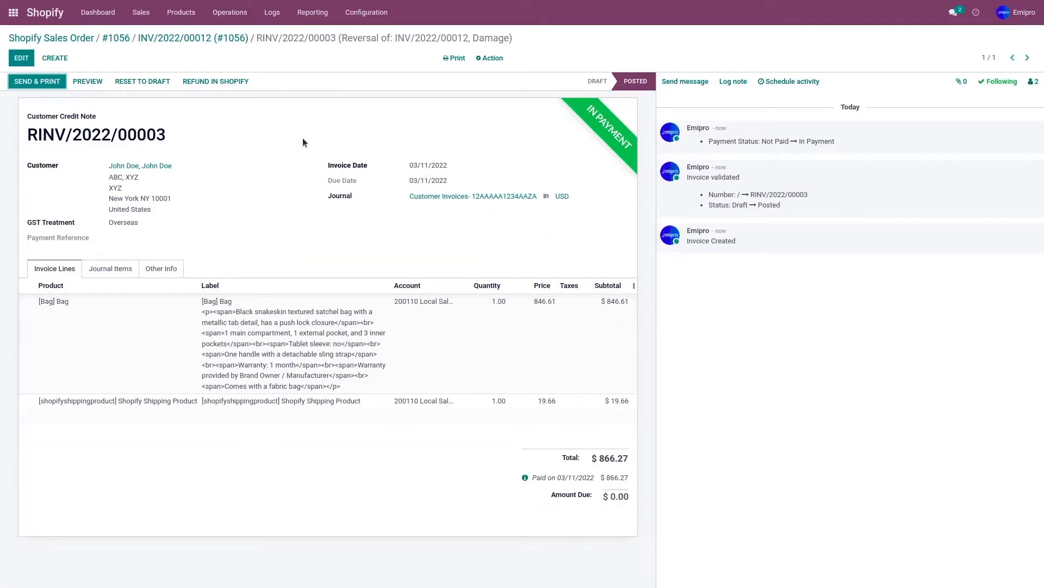
pyautogui.moveTo(220, 113)
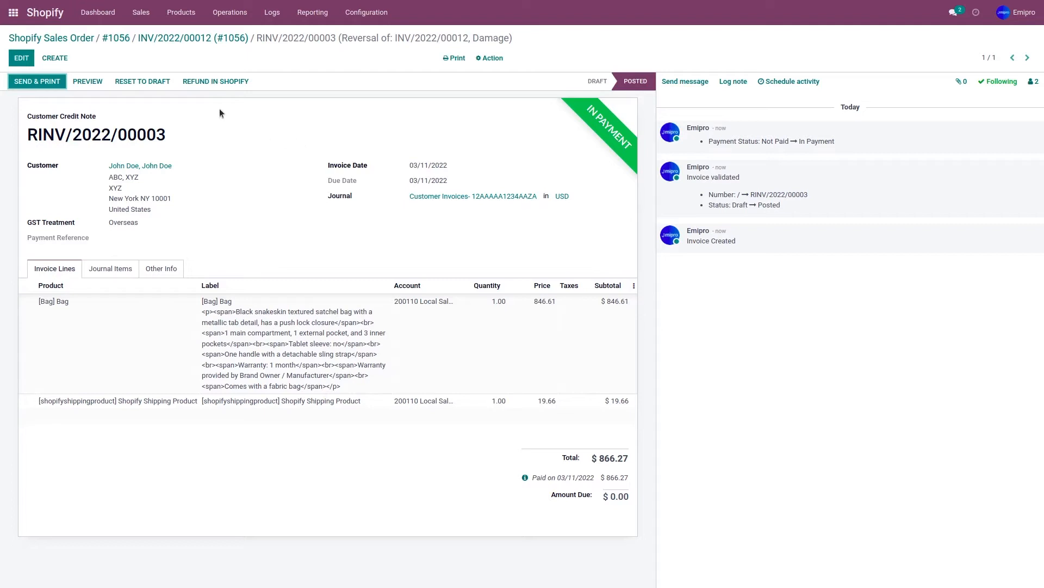
pyautogui.moveTo(179, 100)
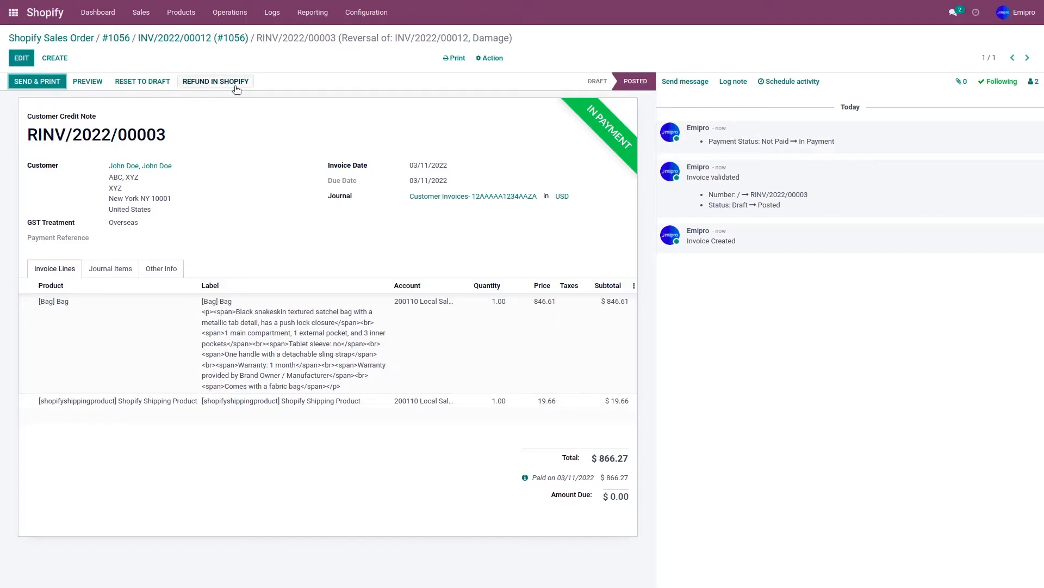
# Step: Send the credit note to Shopify as a refund with note 'Damage' and No Return
pyautogui.click(215, 81)
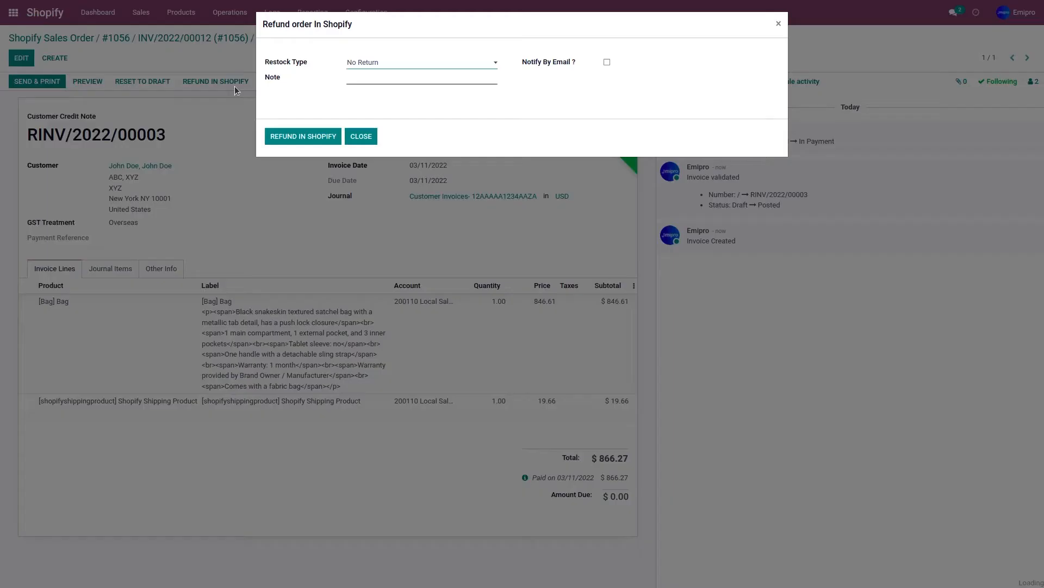
pyautogui.click(421, 77)
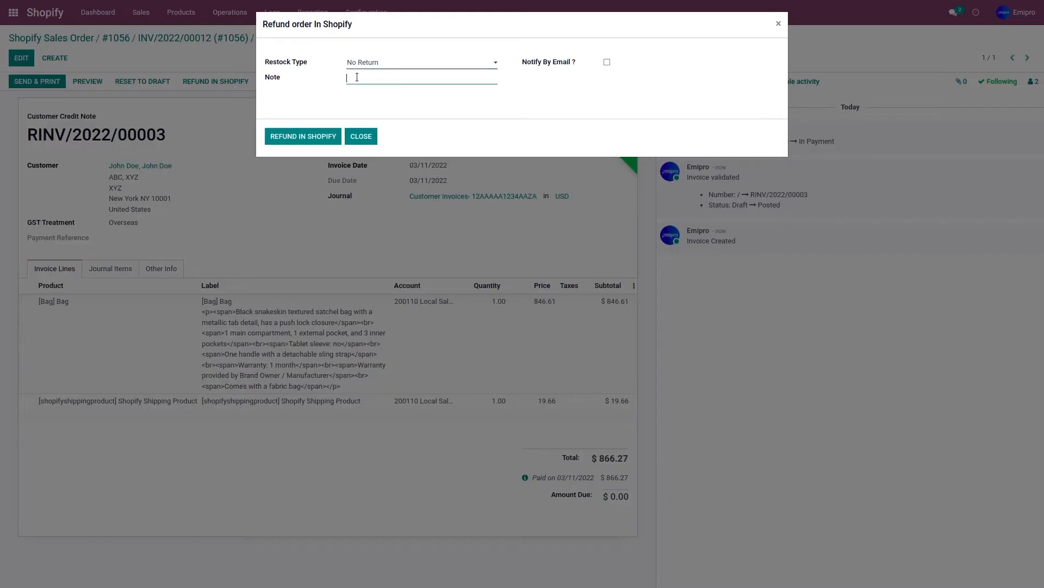
pyautogui.write('Damage')
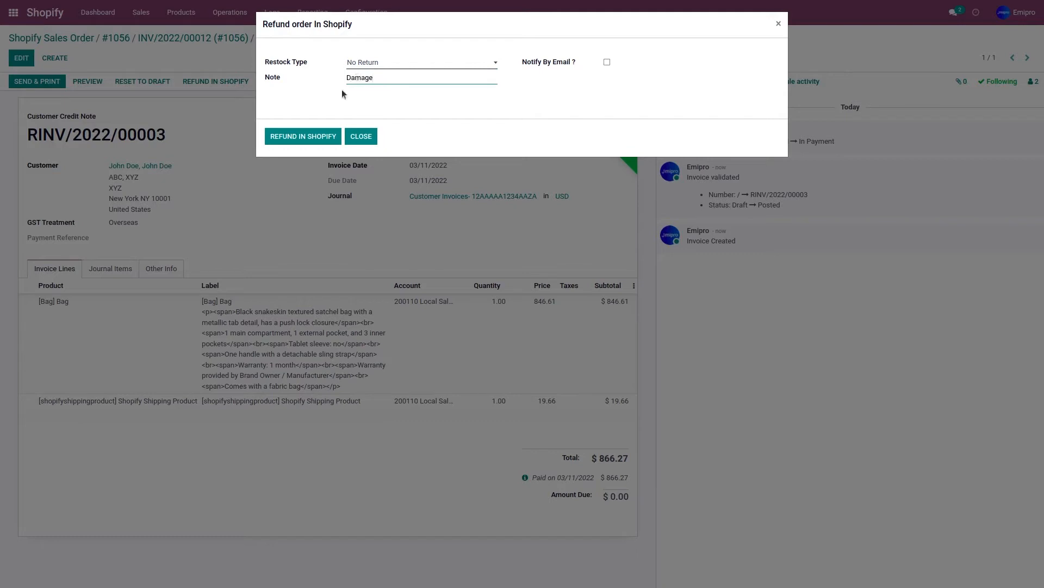
pyautogui.click(303, 136)
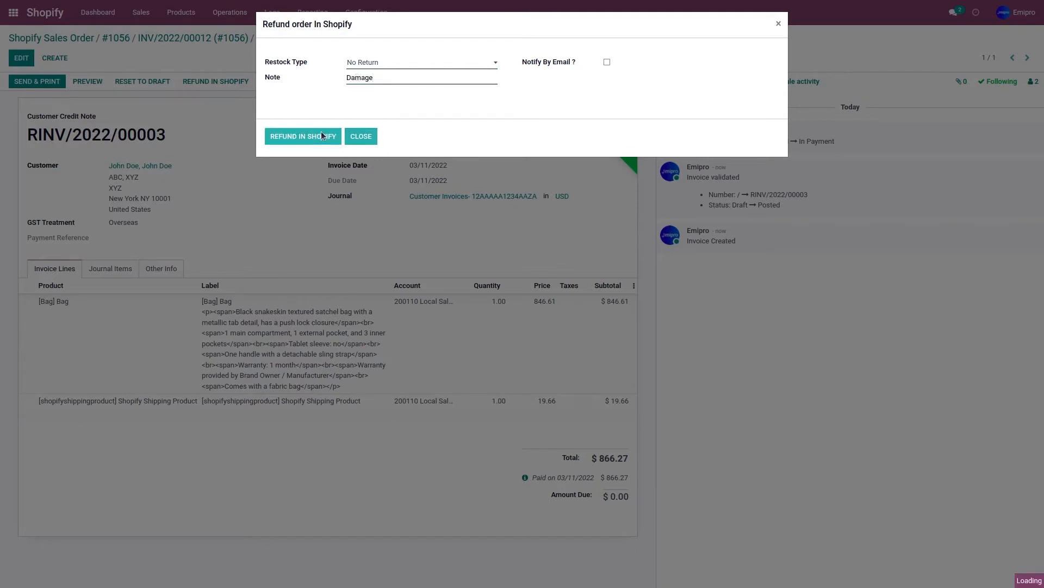
pyautogui.click(302, 136)
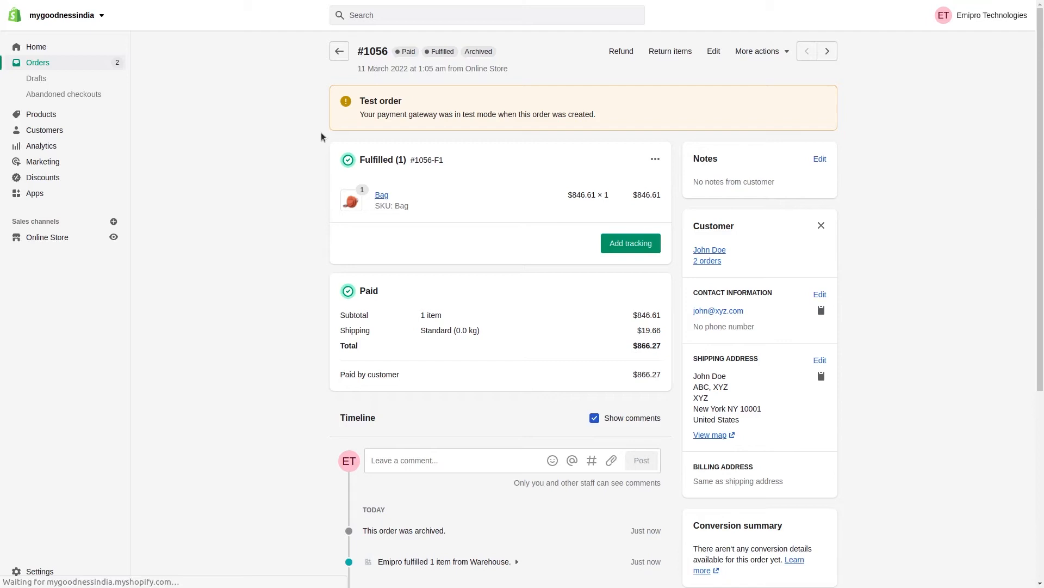
# Step: Reload order #1056 in Shopify admin to confirm the $866.27 Damage refund
pyautogui.click(620, 51)
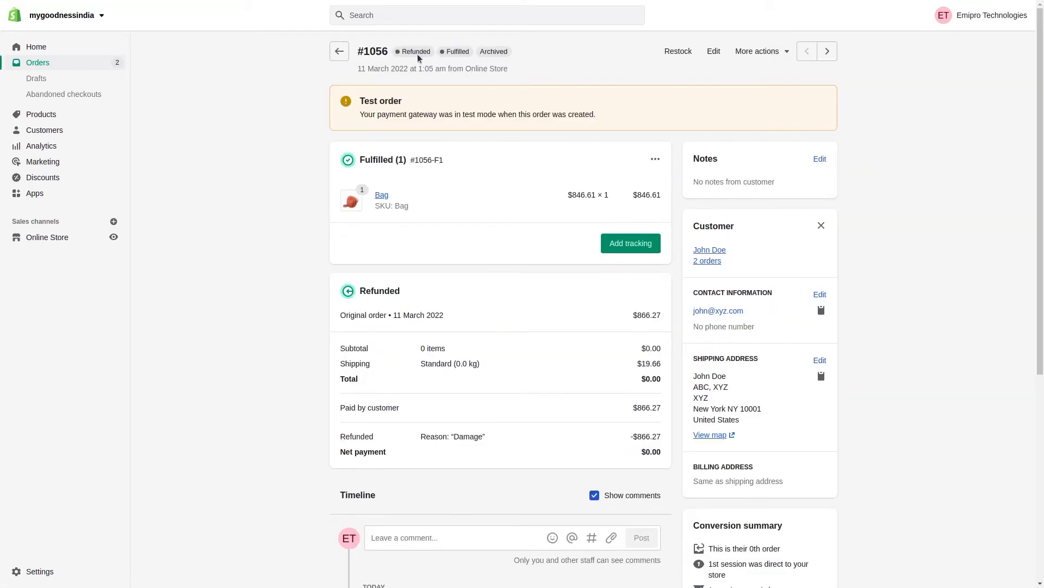
pyautogui.moveTo(55, 69)
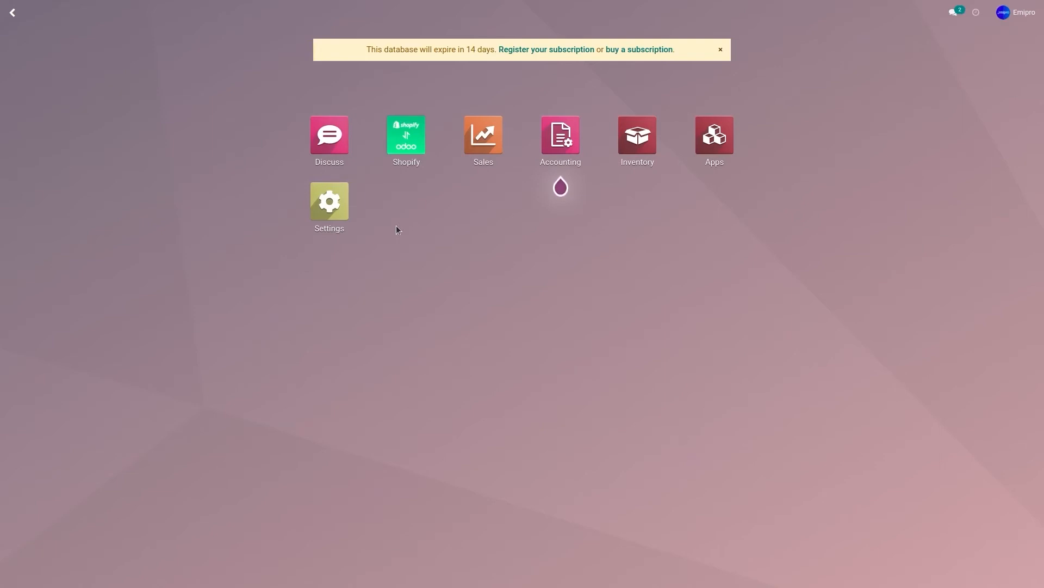
# Step: Open Shopify sales order #1057 from the connector's sales order list
pyautogui.click(406, 134)
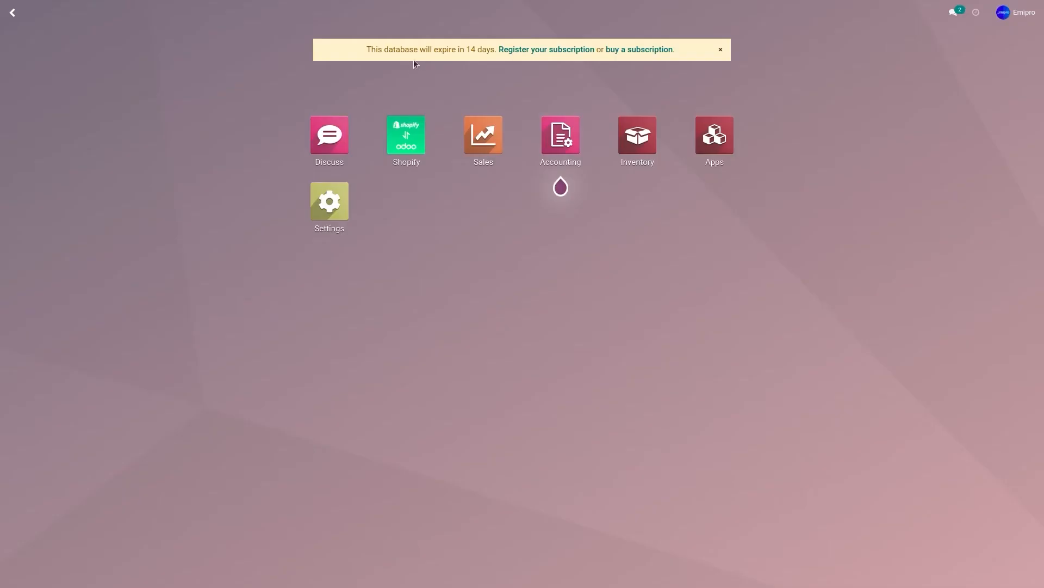
pyautogui.click(406, 134)
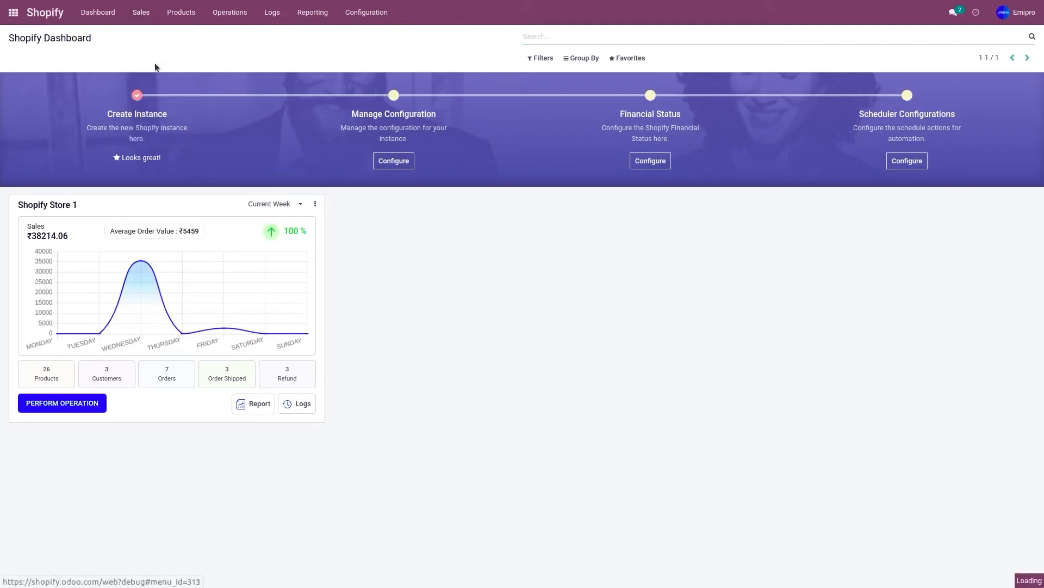
pyautogui.click(166, 373)
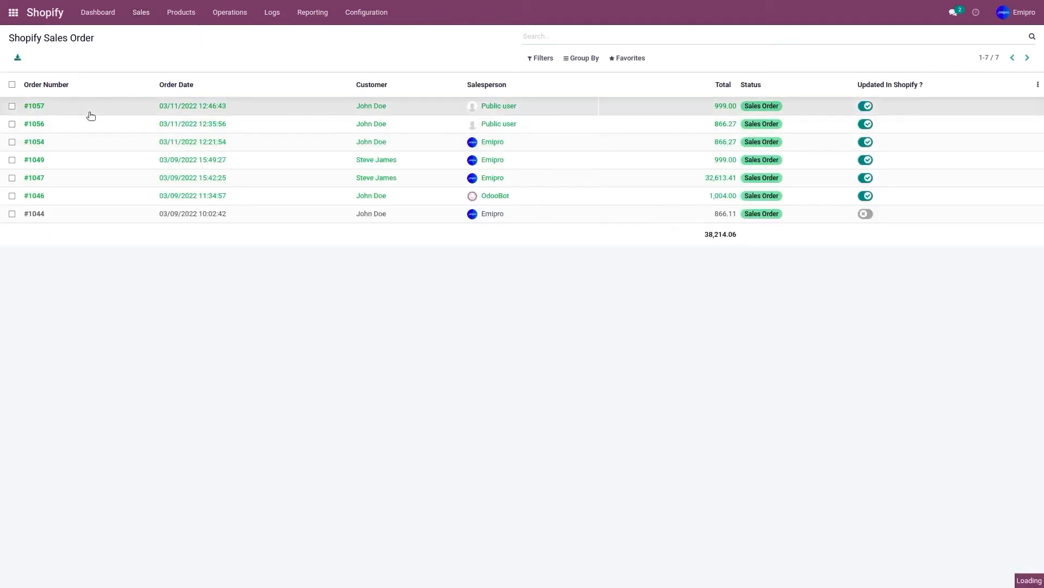
pyautogui.click(34, 105)
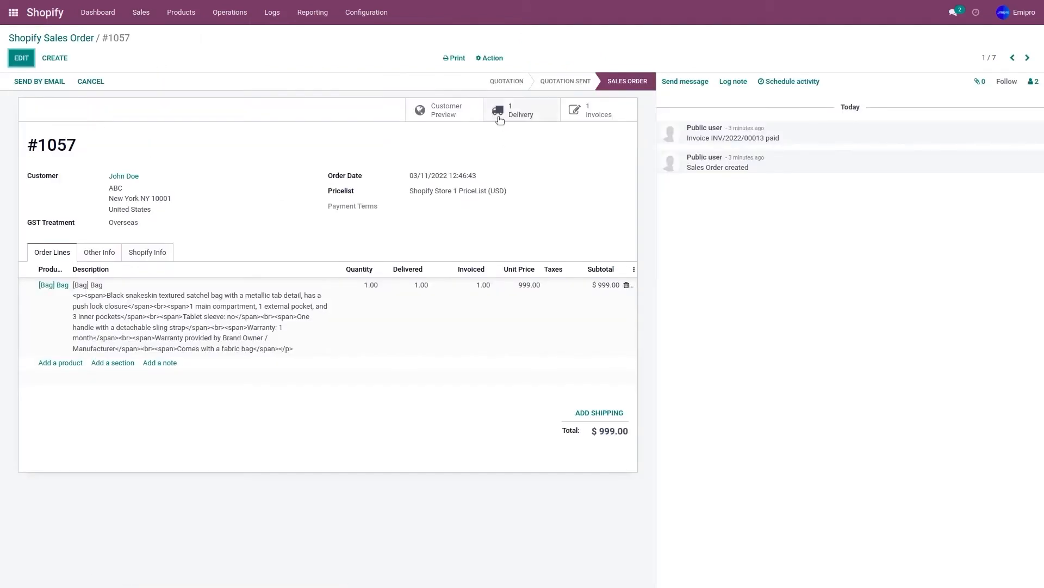
# Step: Review order #1057's delivery WH/OUT/00033 and paid invoice INV/2022/00013
pyautogui.click(521, 110)
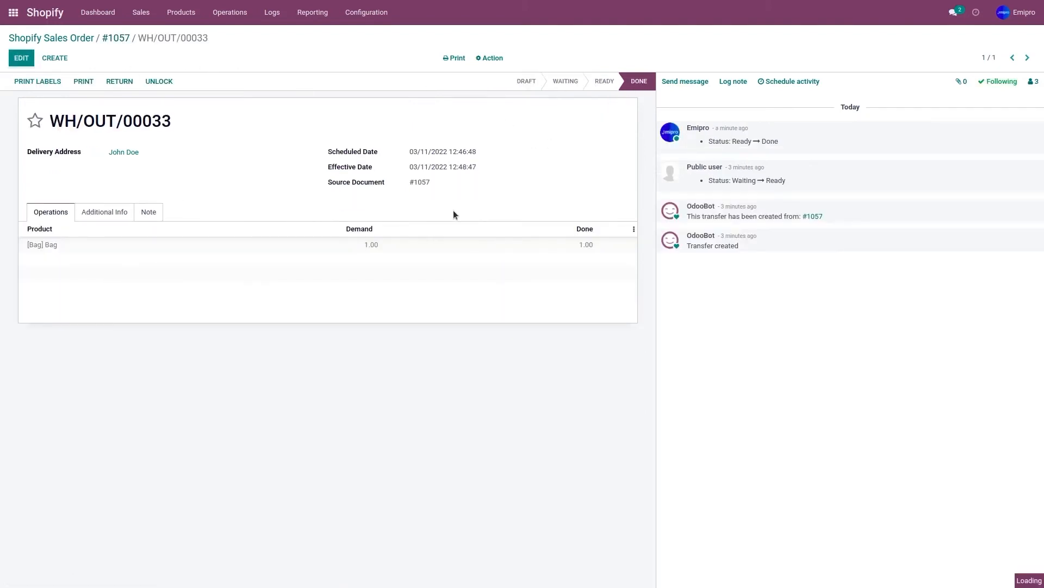
pyautogui.click(114, 38)
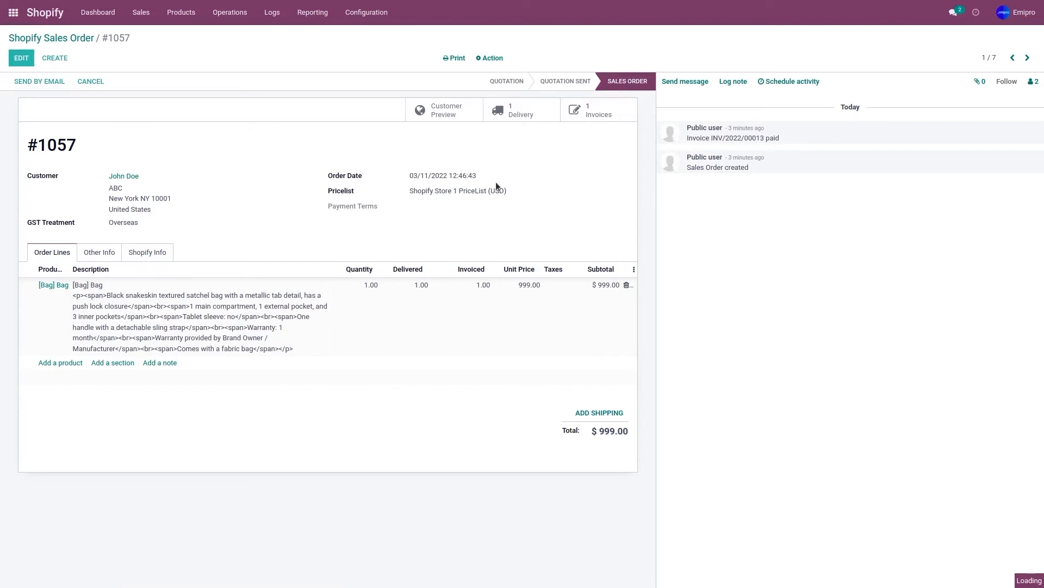
pyautogui.moveTo(373, 180)
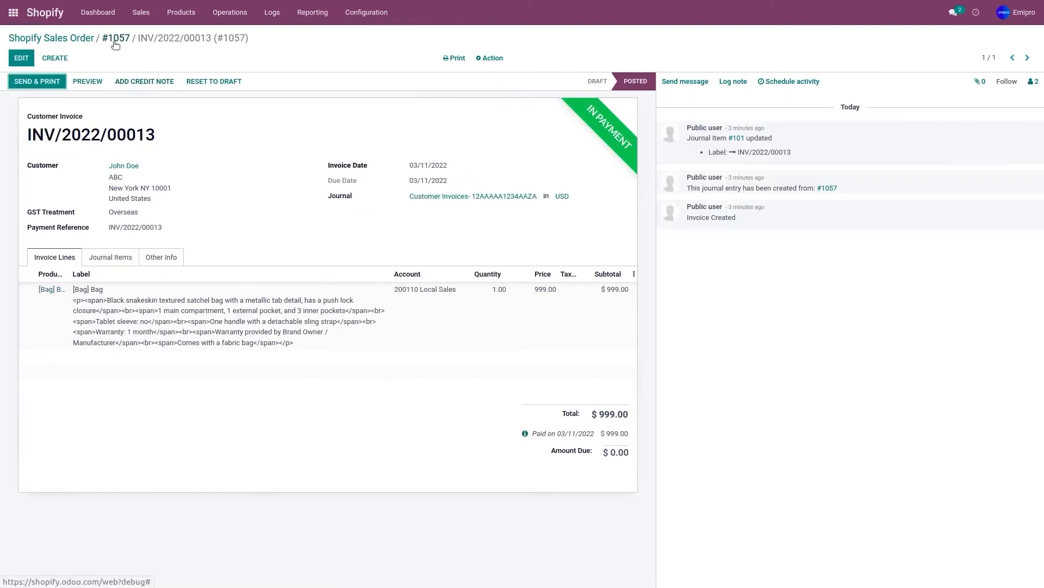
pyautogui.click(116, 39)
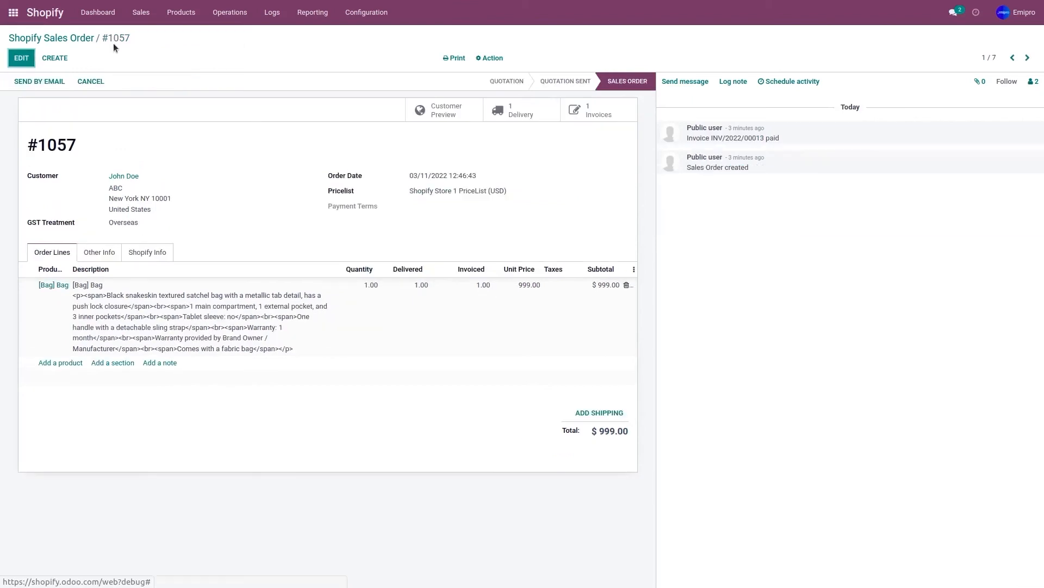
pyautogui.moveTo(76, 41)
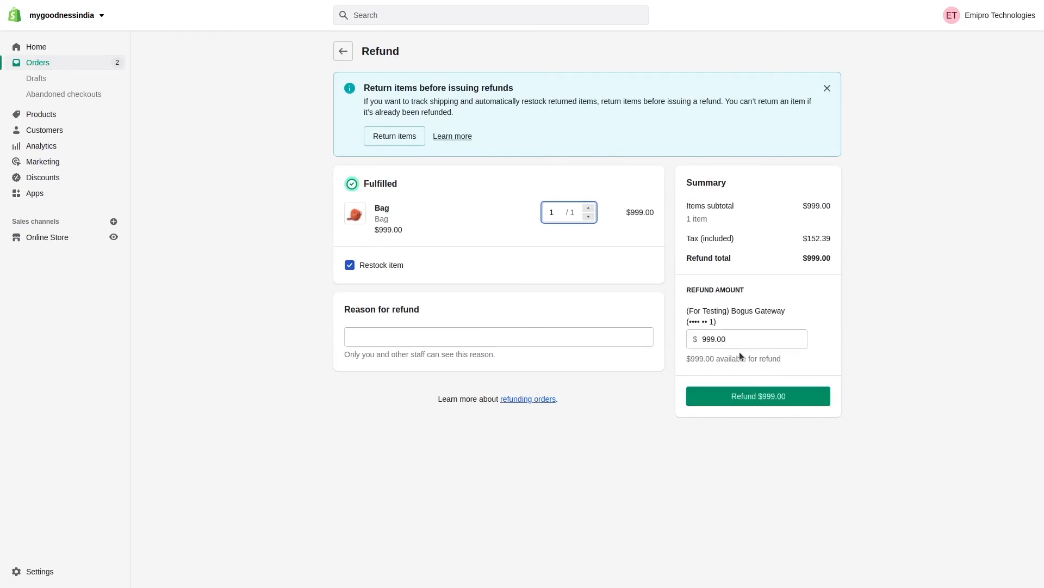
# Step: Refund $999.00 for order #1057 in Shopify with the bag restocked
pyautogui.click(757, 396)
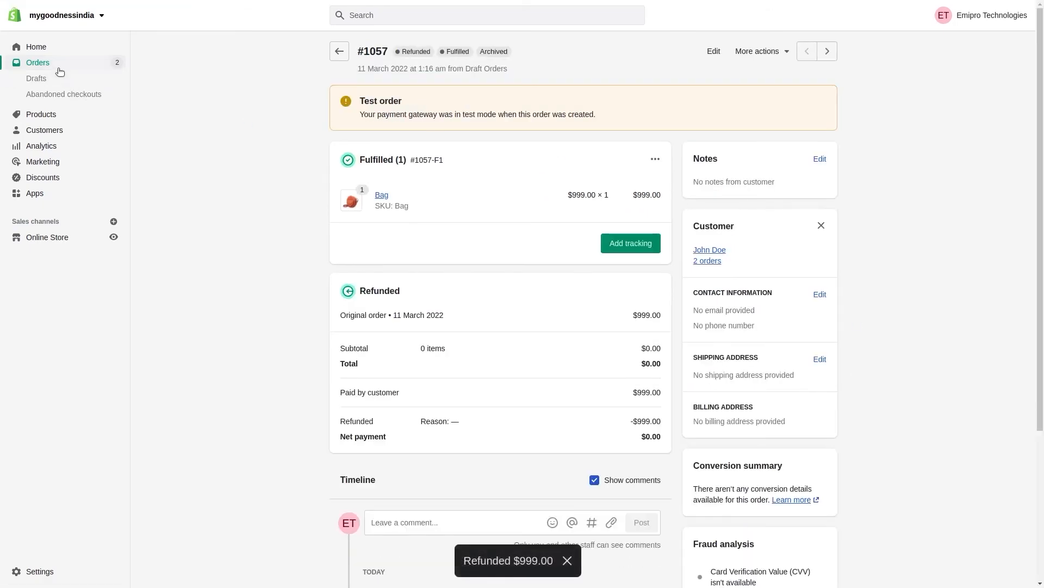
pyautogui.click(340, 51)
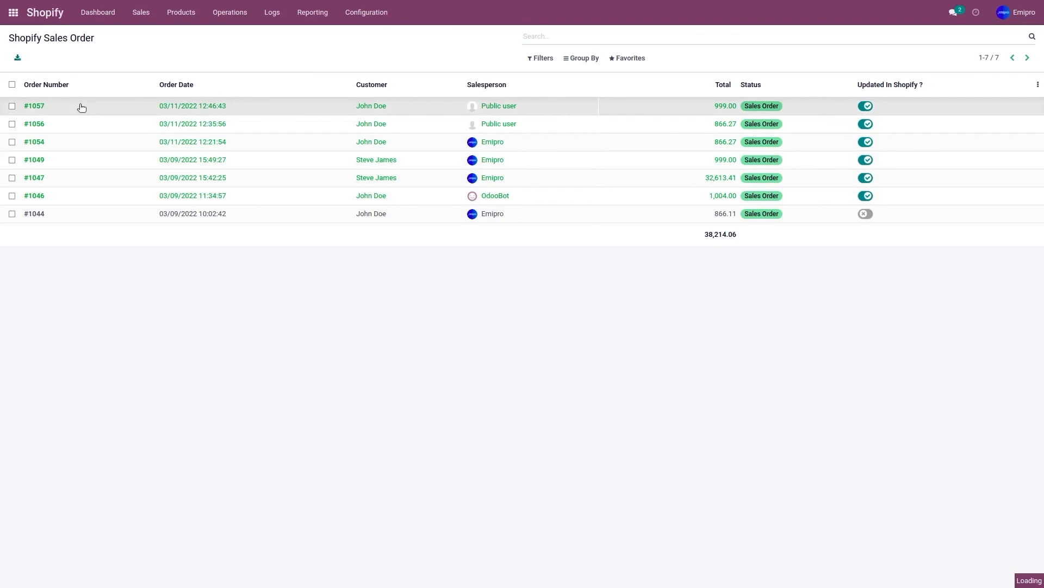
# Step: List order #1057's invoices: paid reversal RINV/2022/00004 and reversed INV/2022/00013
pyautogui.click(34, 105)
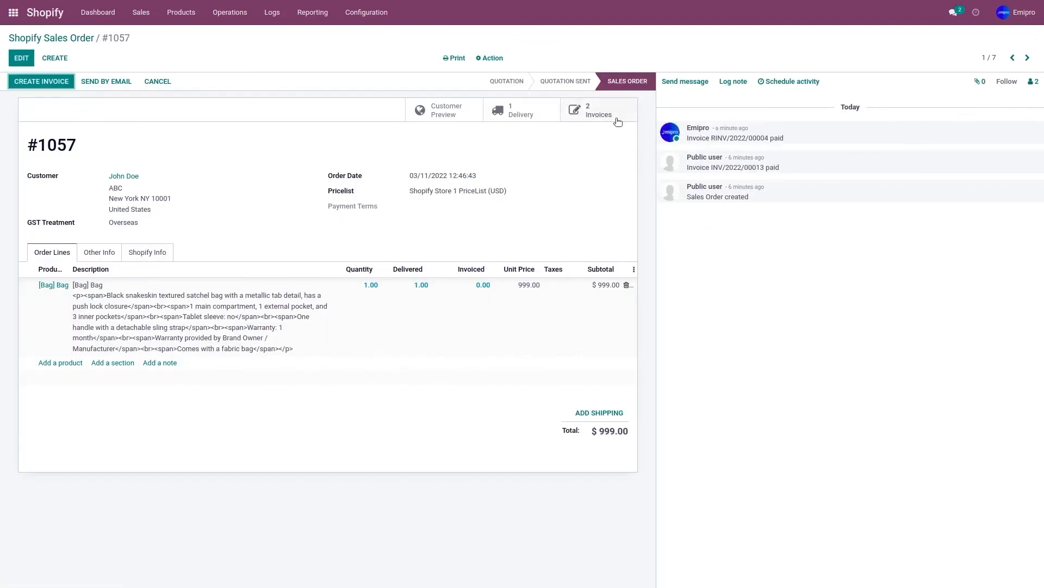
pyautogui.click(41, 81)
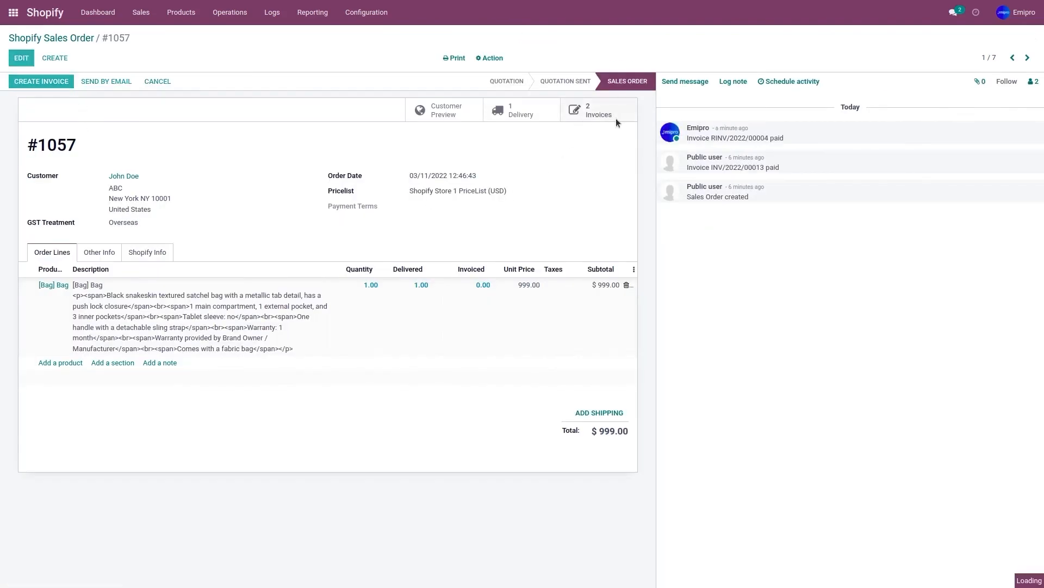
pyautogui.click(597, 110)
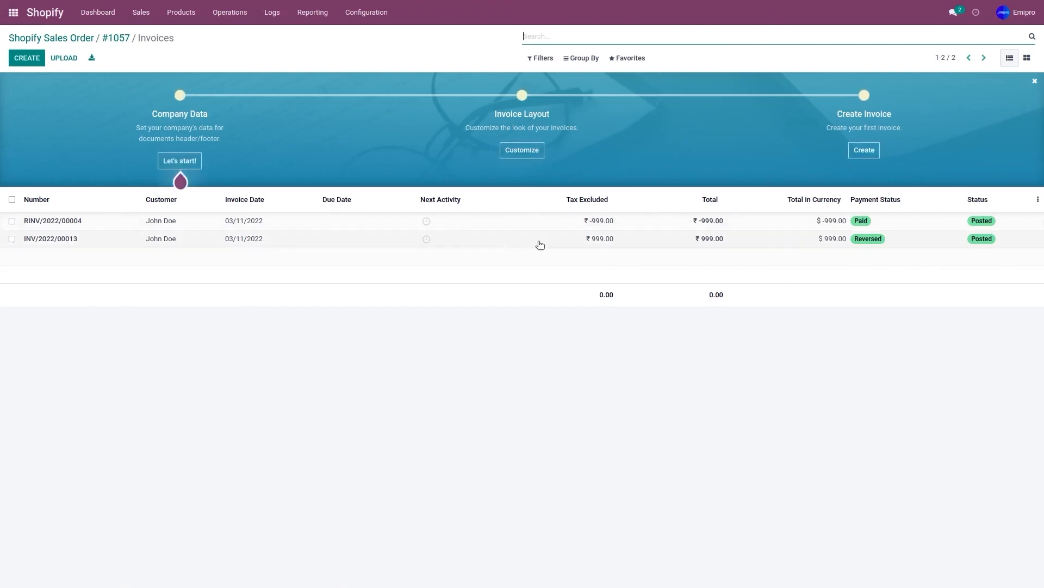